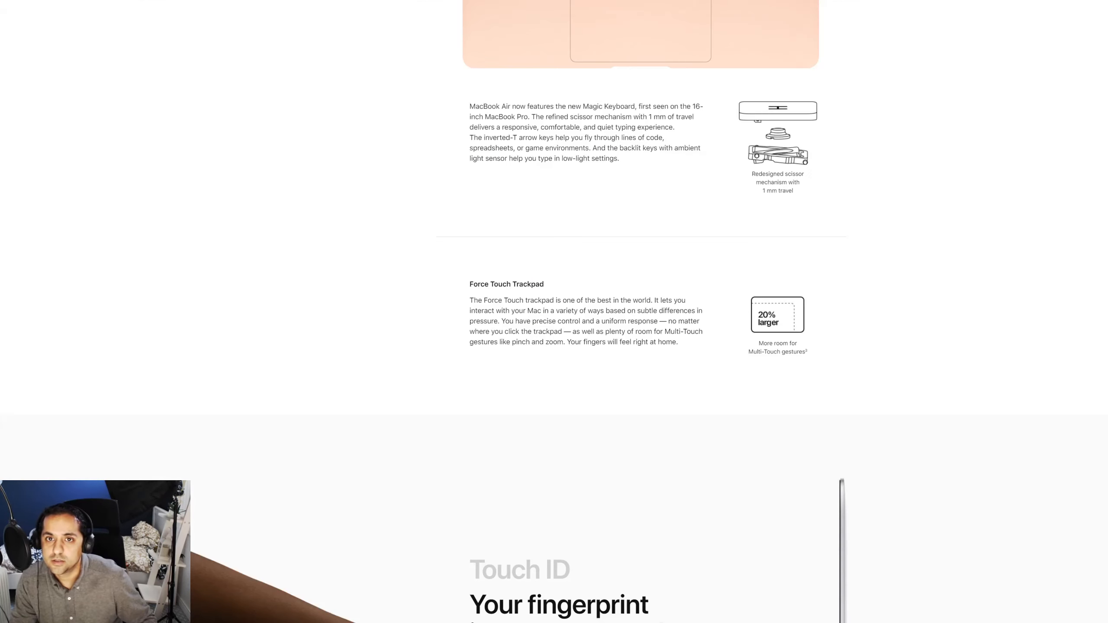
{"action": "scroll", "scroll_direction": "up", "scroll_amount": 3}
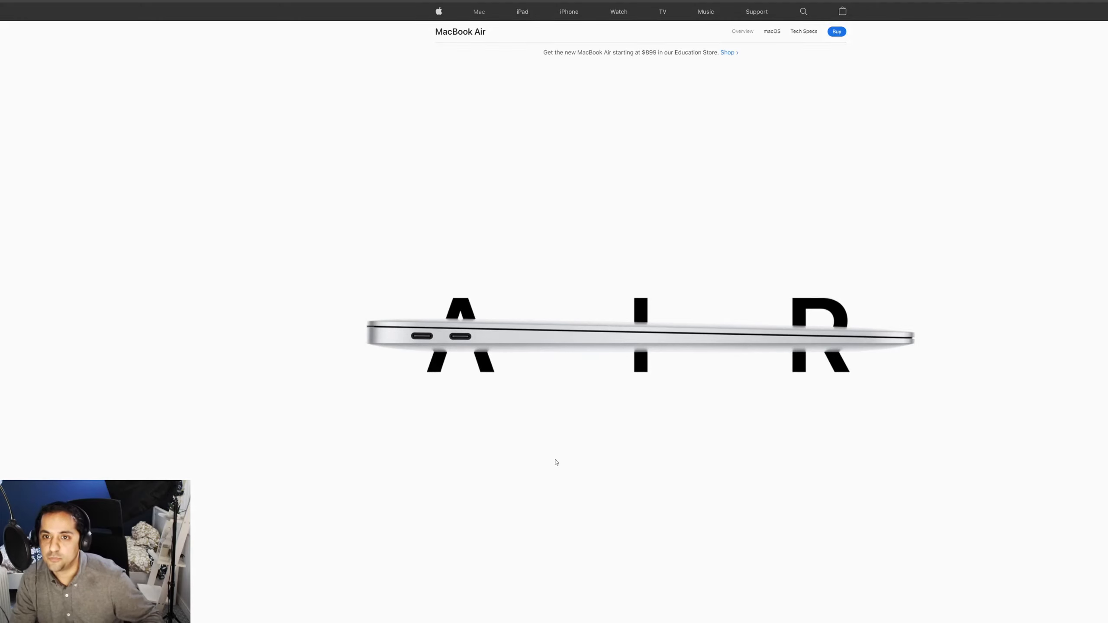
{"action": "mouse_move", "coordinate": [558, 456]}
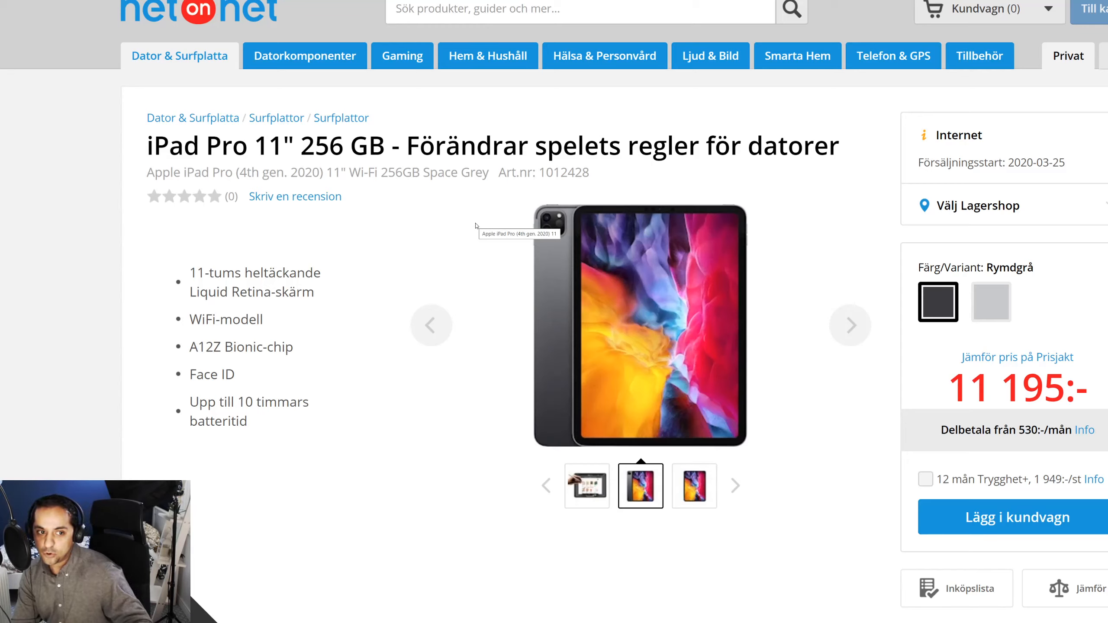
{"action": "mouse_move", "coordinate": [467, 255]}
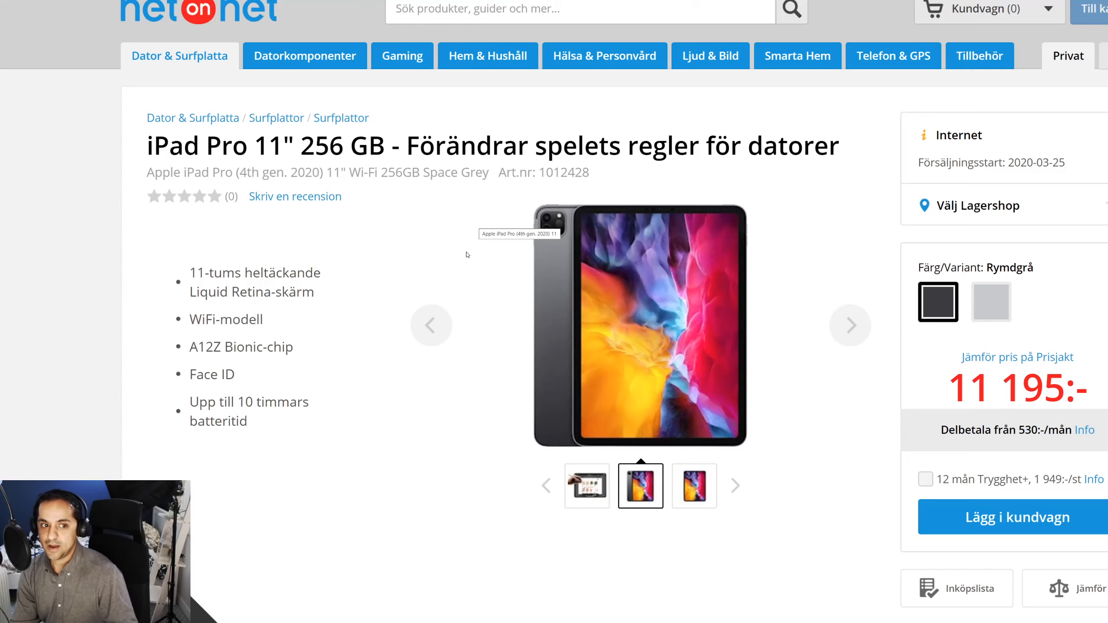
{"action": "mouse_move", "coordinate": [557, 308]}
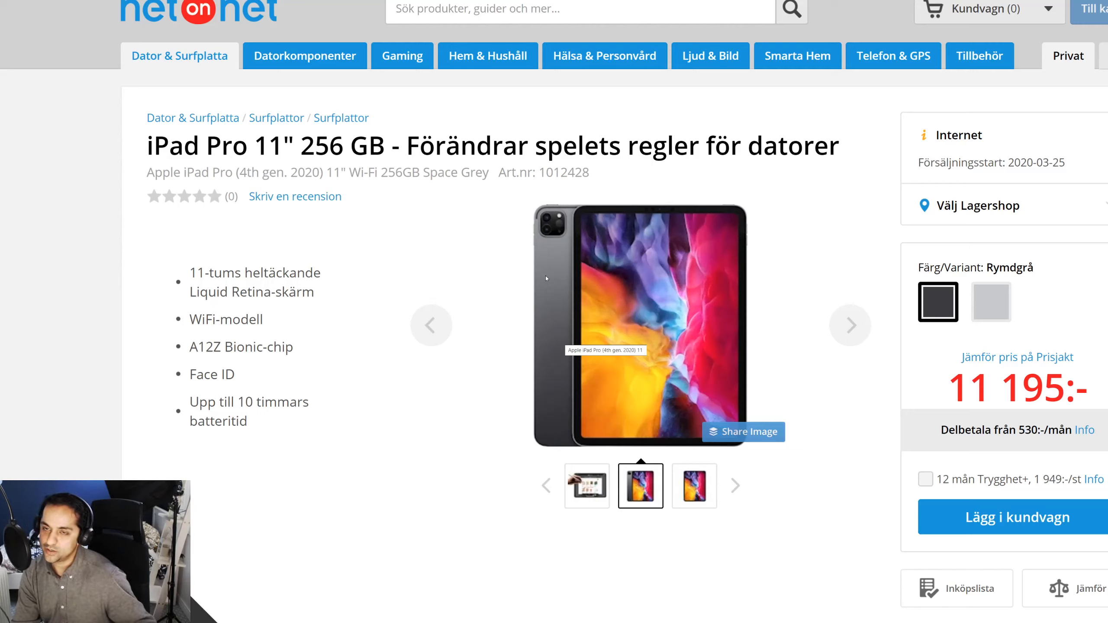
{"action": "mouse_move", "coordinate": [493, 226]}
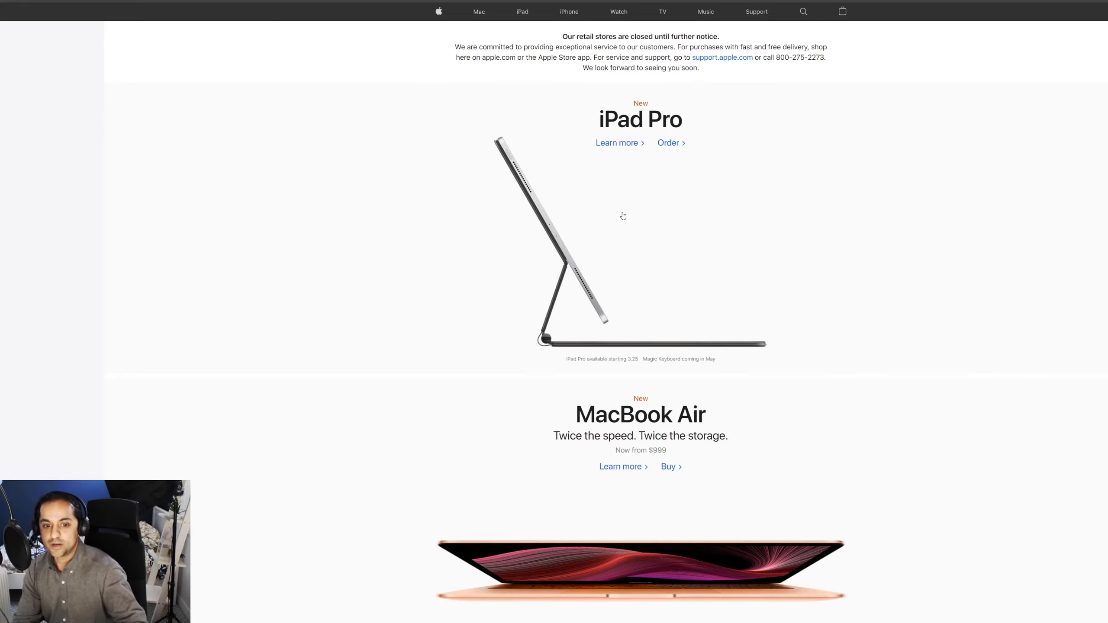
{"action": "mouse_move", "coordinate": [611, 241]}
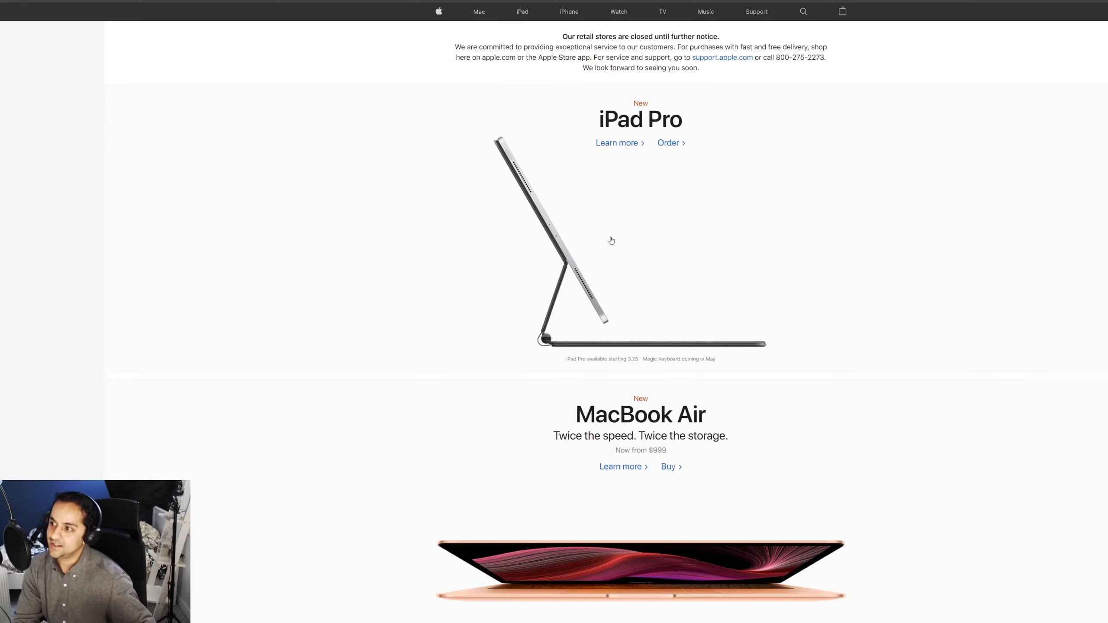
{"action": "mouse_move", "coordinate": [610, 236]}
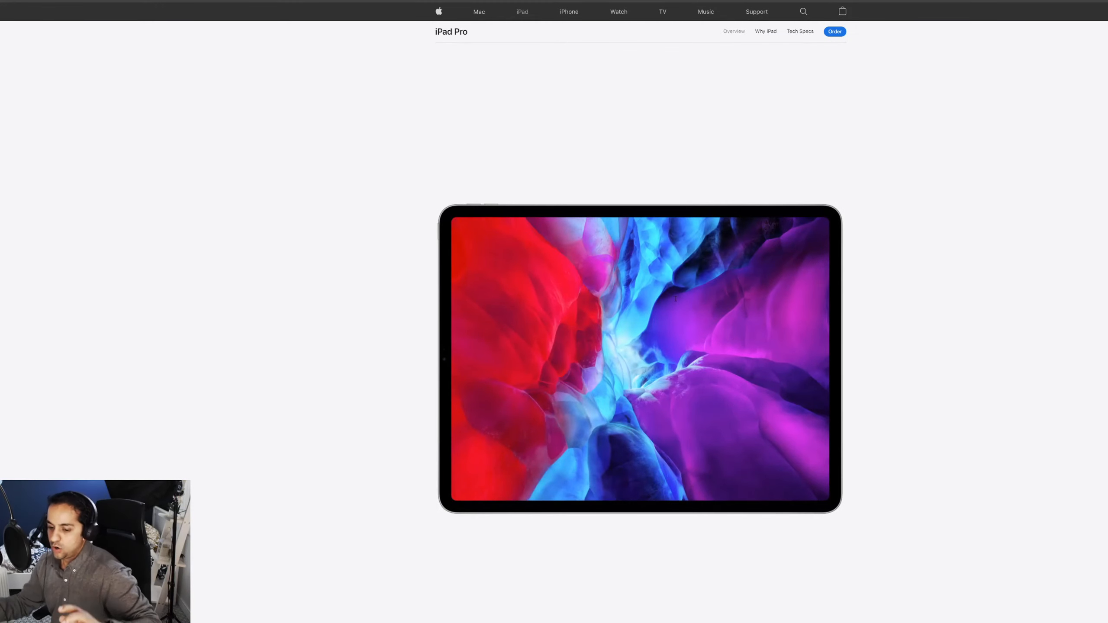
{"action": "scroll", "scroll_direction": "down", "scroll_amount": 3}
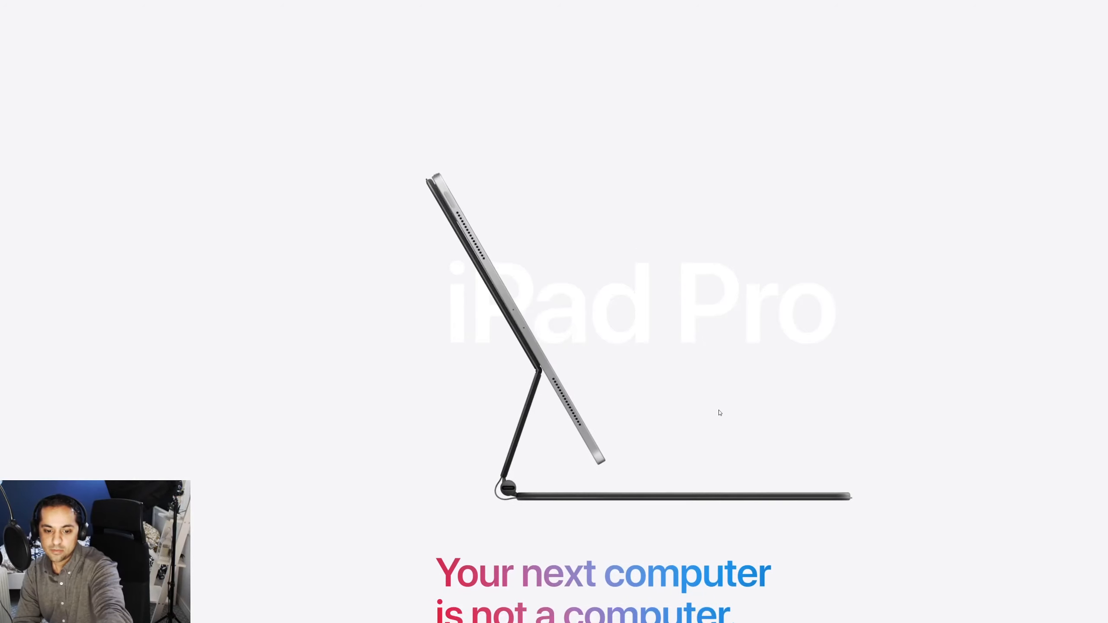
{"action": "scroll", "scroll_direction": "down", "scroll_amount": 3}
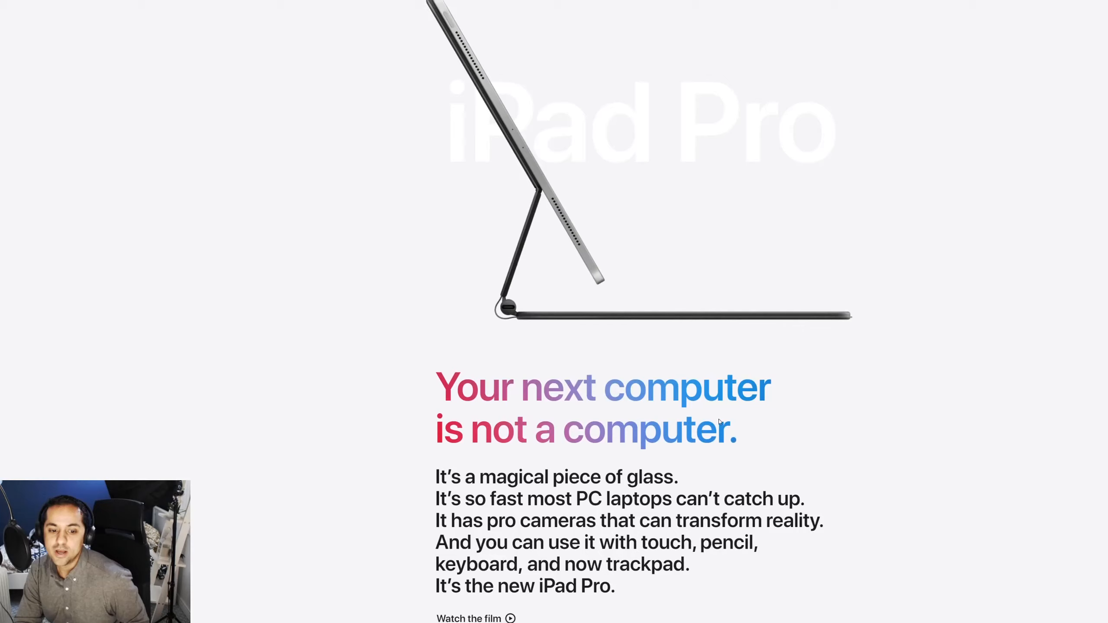
{"action": "scroll", "scroll_direction": "down", "scroll_amount": 3}
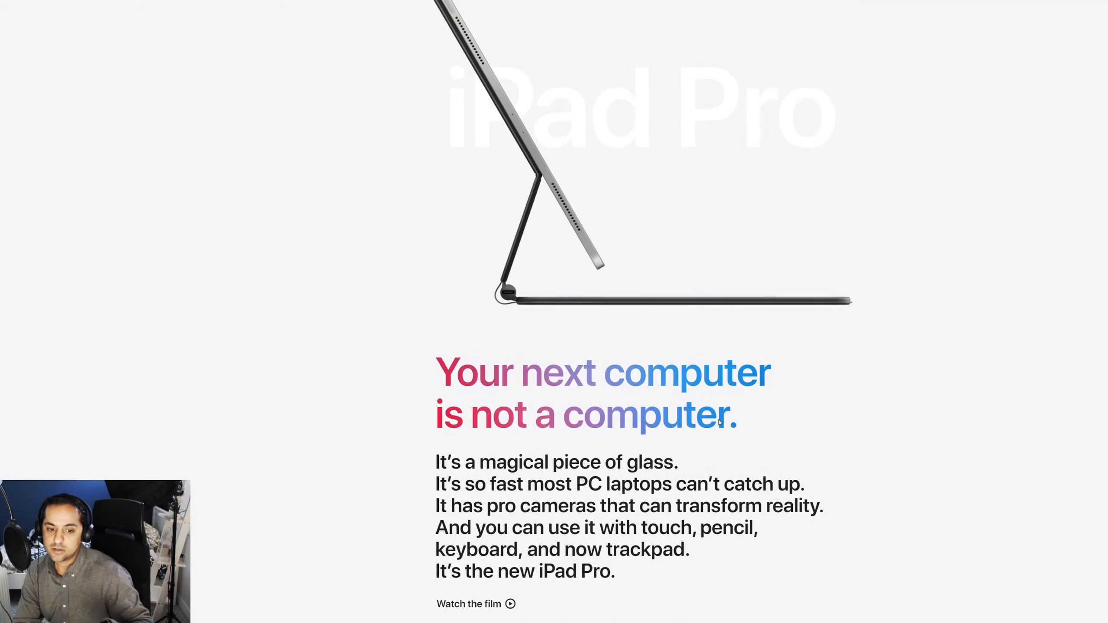
{"action": "scroll", "scroll_direction": "down", "scroll_amount": 3}
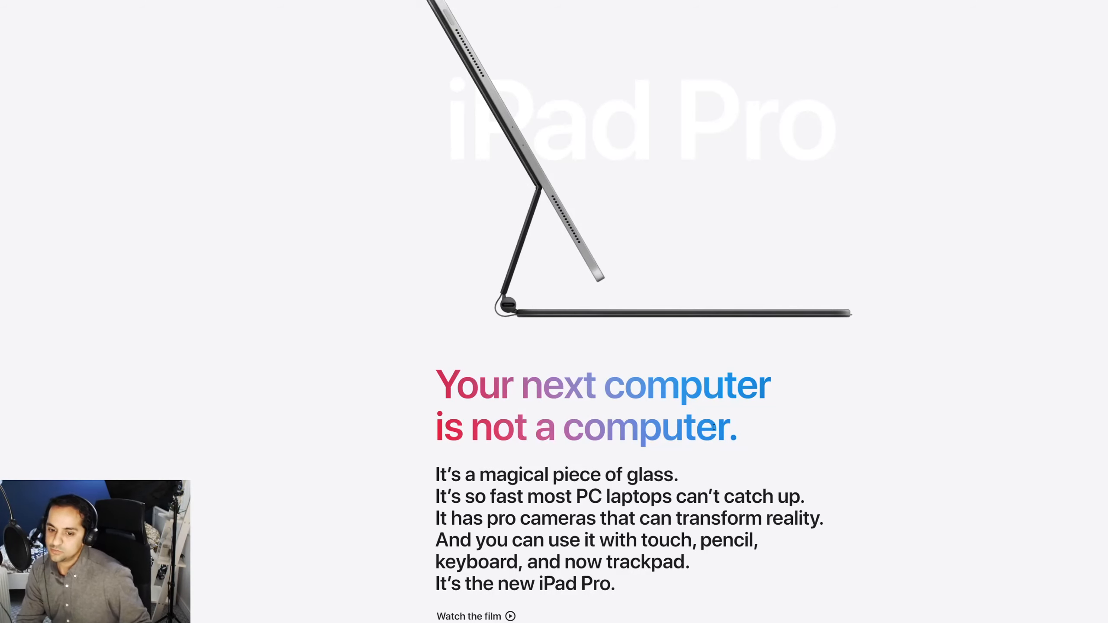
{"action": "scroll", "scroll_direction": "down", "scroll_amount": 3}
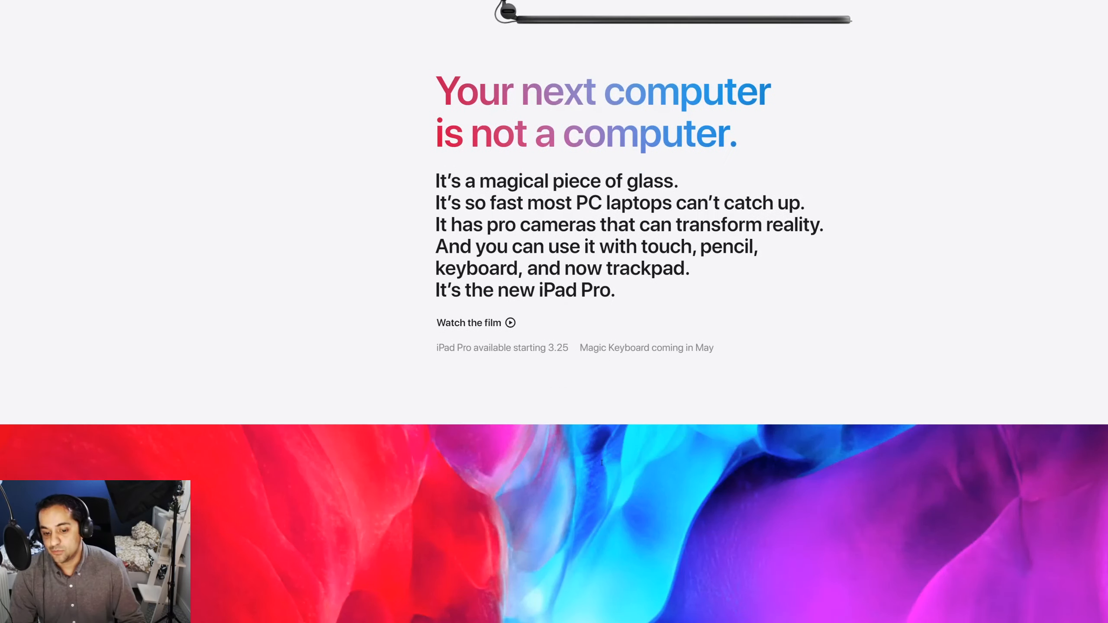
{"action": "scroll", "scroll_direction": "down", "scroll_amount": 3}
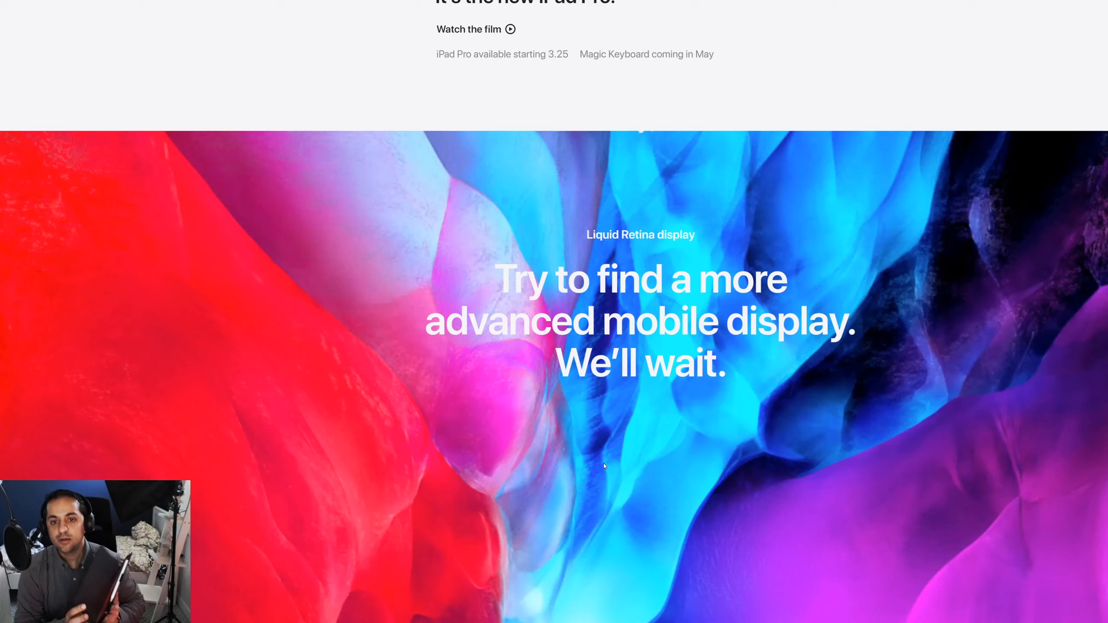
{"action": "scroll", "scroll_direction": "down", "scroll_amount": 3}
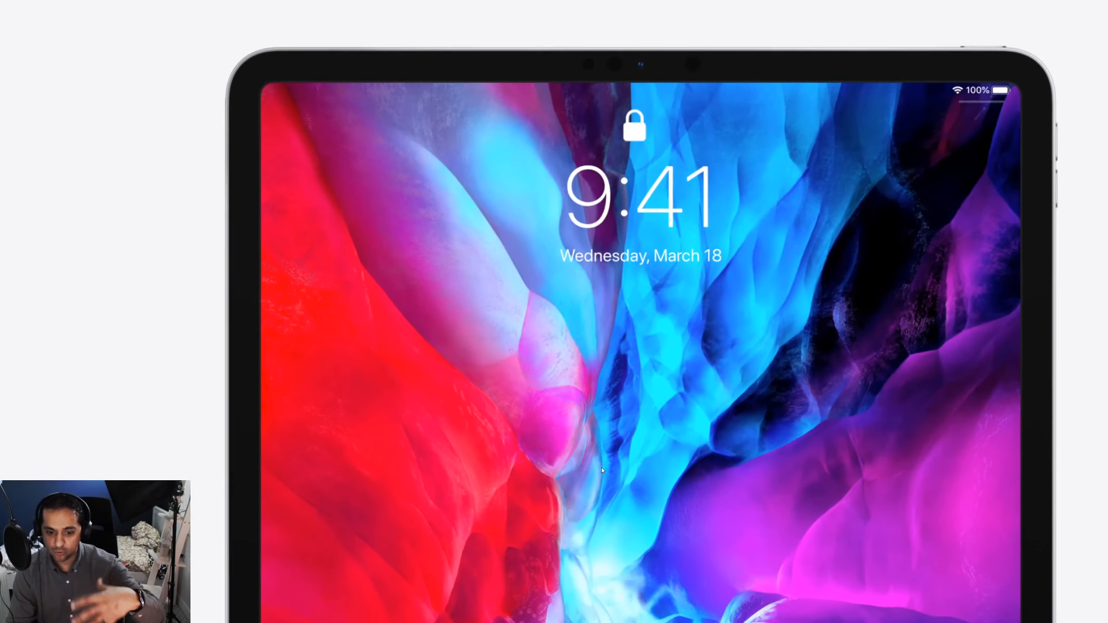
{"action": "scroll", "scroll_direction": "down", "scroll_amount": 3}
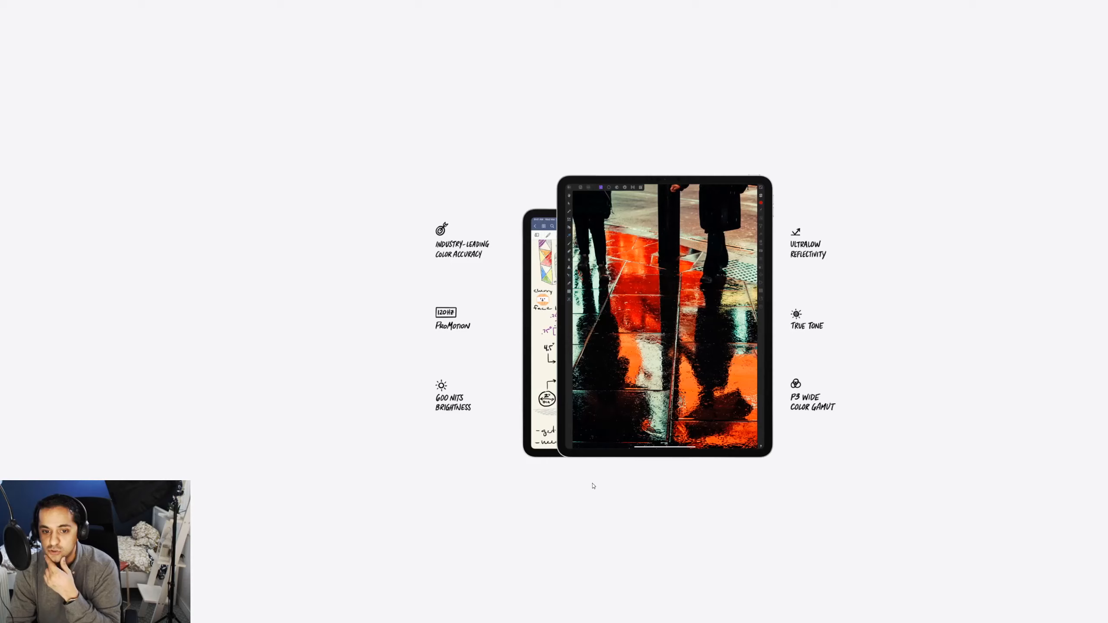
{"action": "scroll", "scroll_direction": "down", "scroll_amount": 3}
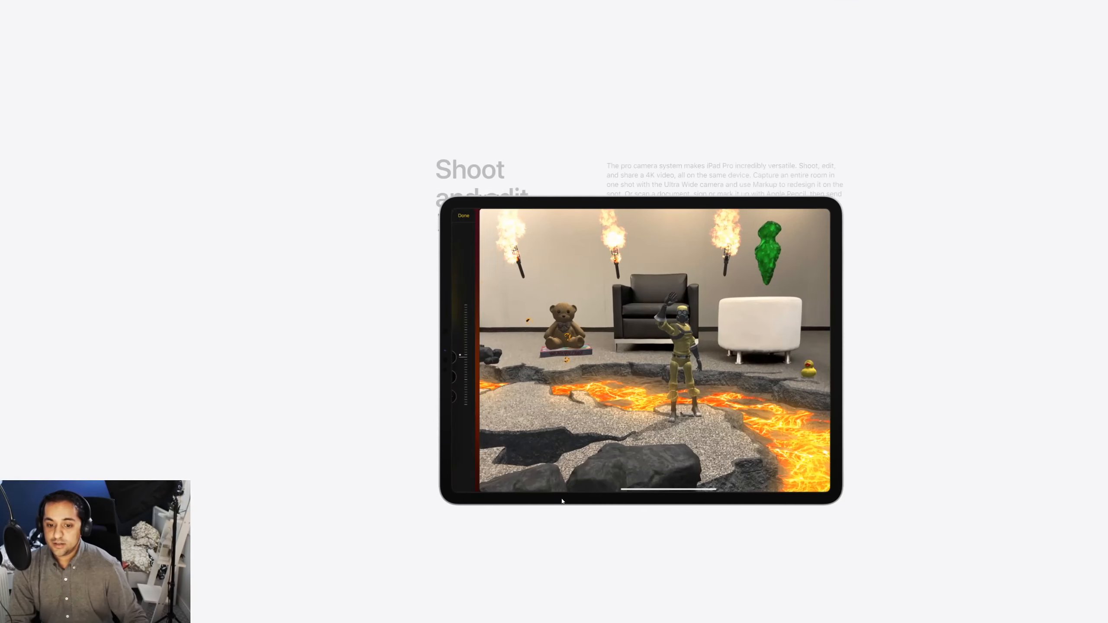
{"action": "scroll", "scroll_direction": "down", "scroll_amount": 3}
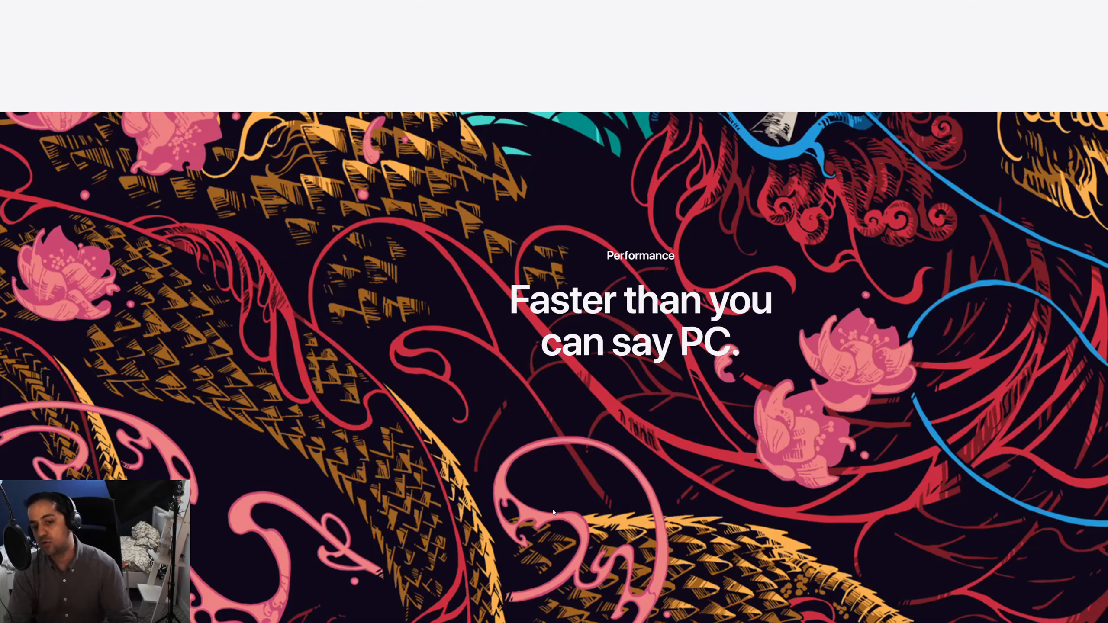
{"action": "scroll", "scroll_direction": "down", "scroll_amount": 3}
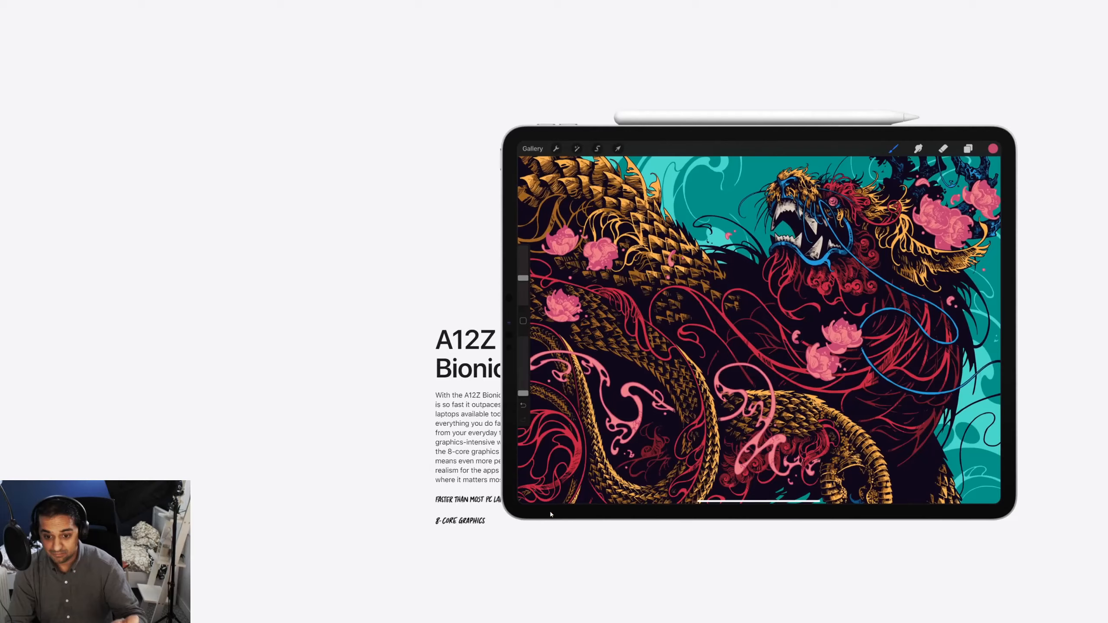
{"action": "scroll", "scroll_direction": "down", "scroll_amount": 3}
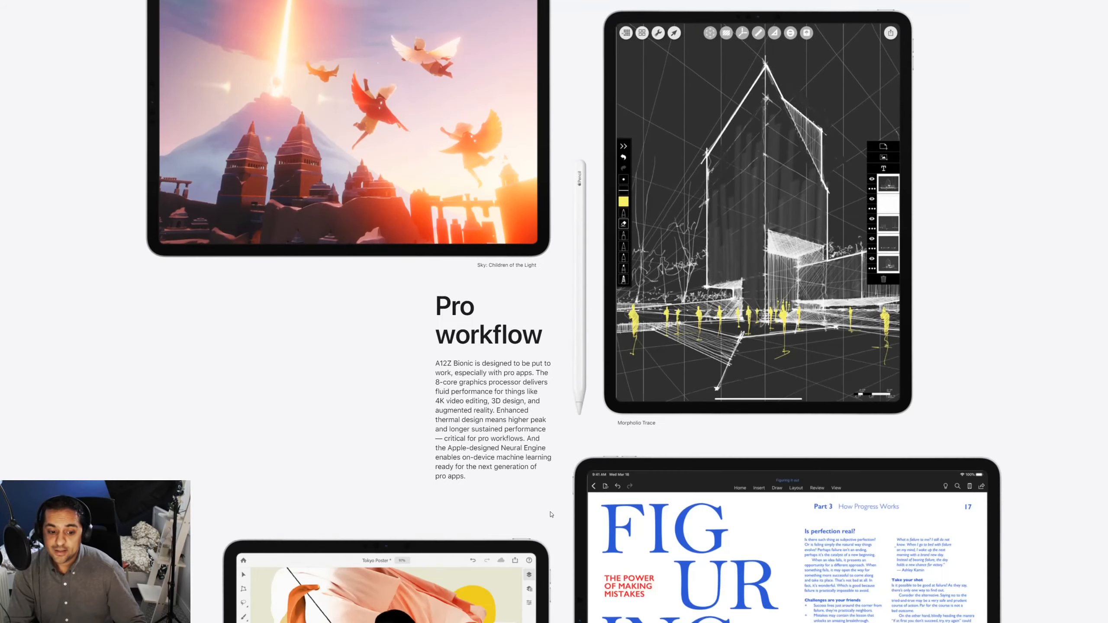
{"action": "scroll", "scroll_direction": "down", "scroll_amount": 3}
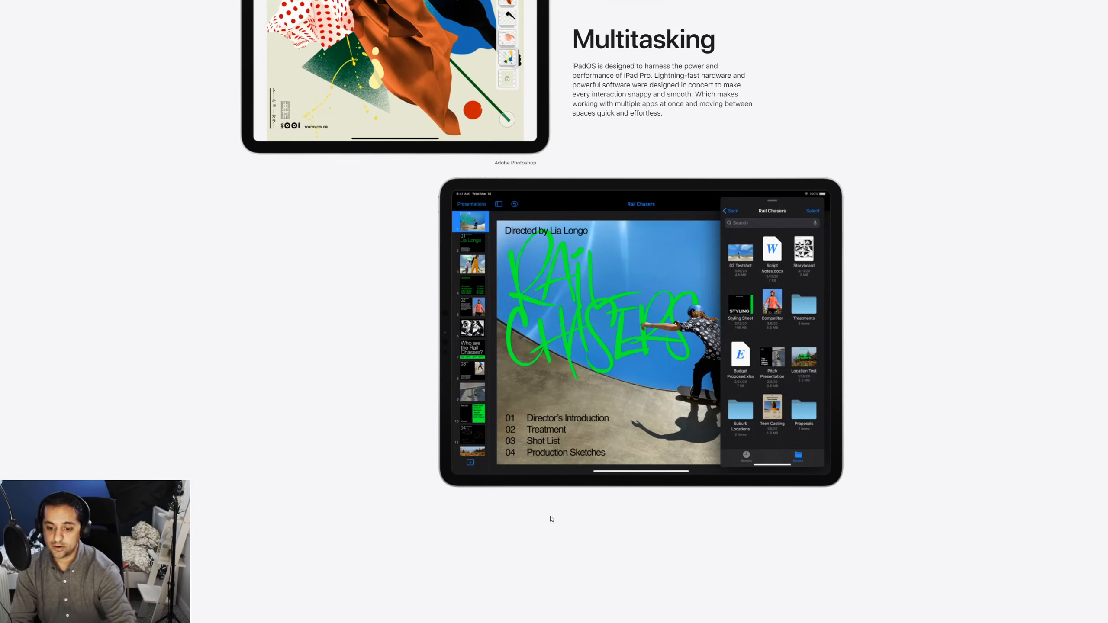
{"action": "scroll", "scroll_direction": "down", "scroll_amount": 3}
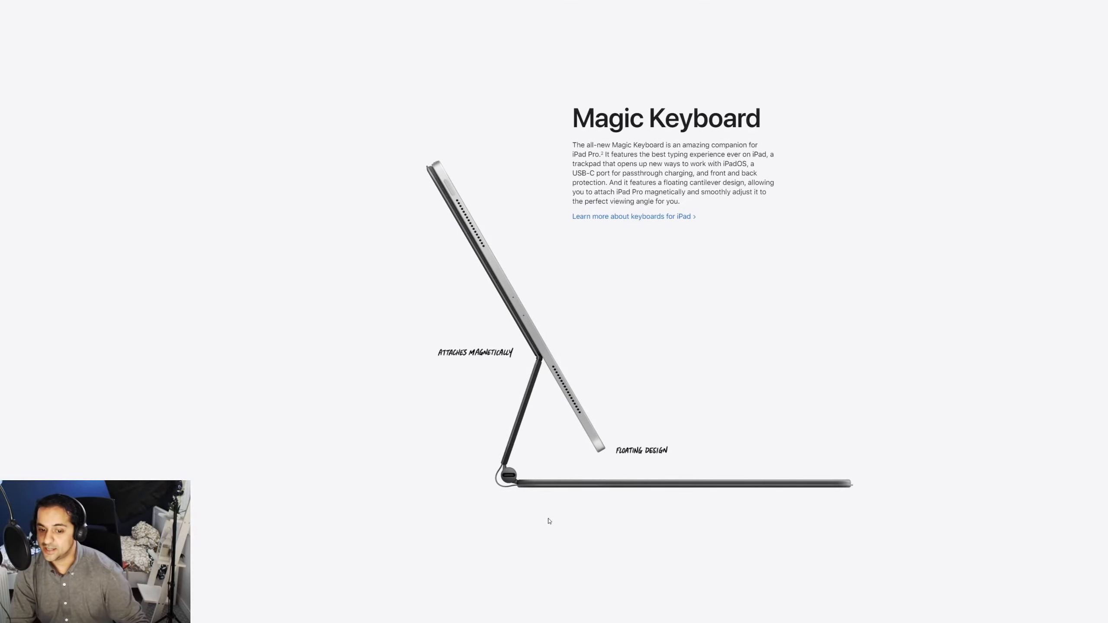
{"action": "scroll", "scroll_direction": "down", "scroll_amount": 3}
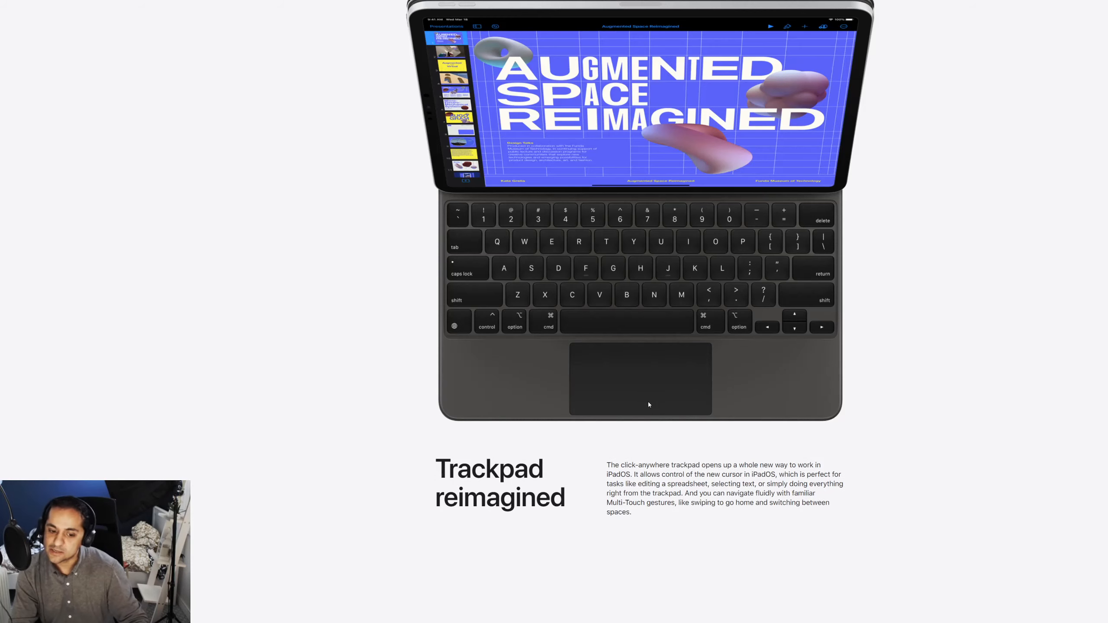
{"action": "scroll", "scroll_direction": "down", "scroll_amount": 3}
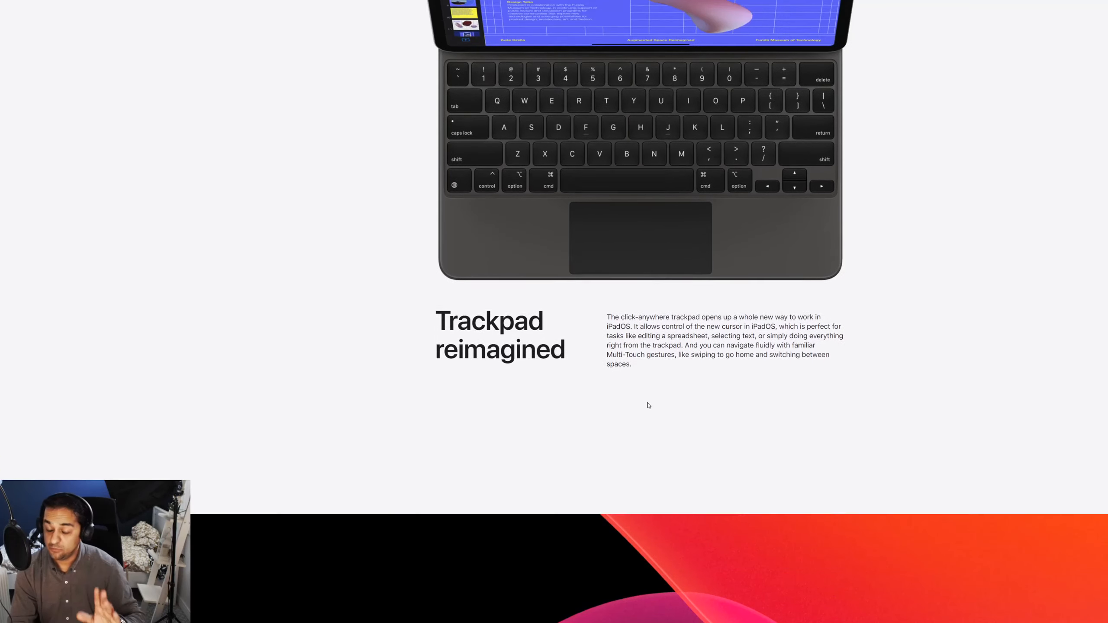
{"action": "scroll", "scroll_direction": "down", "scroll_amount": 3}
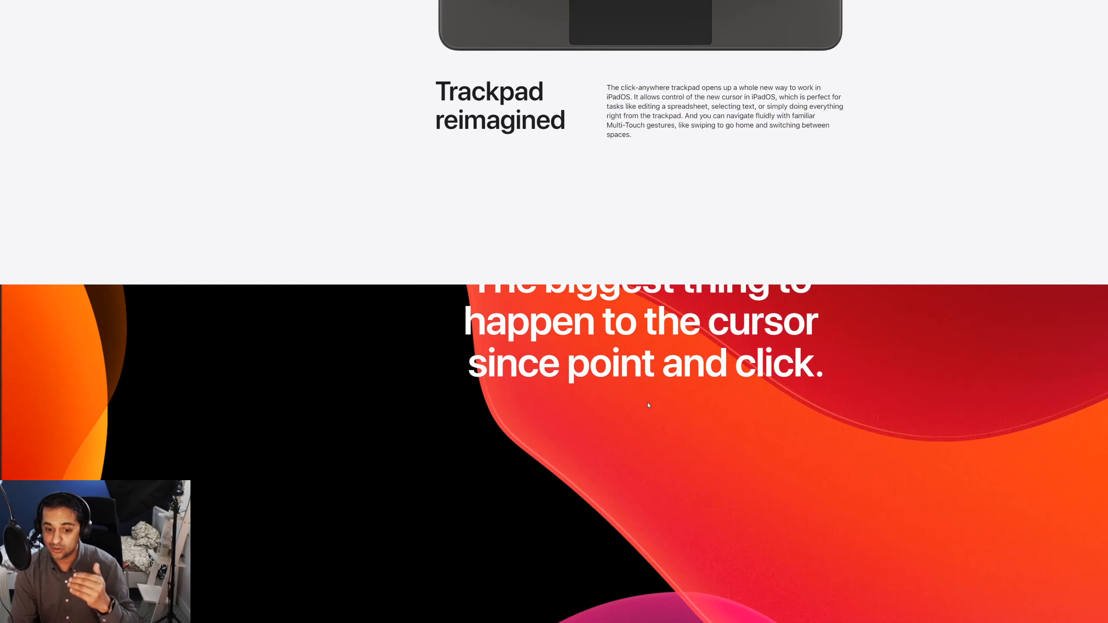
{"action": "scroll", "scroll_direction": "down", "scroll_amount": 3}
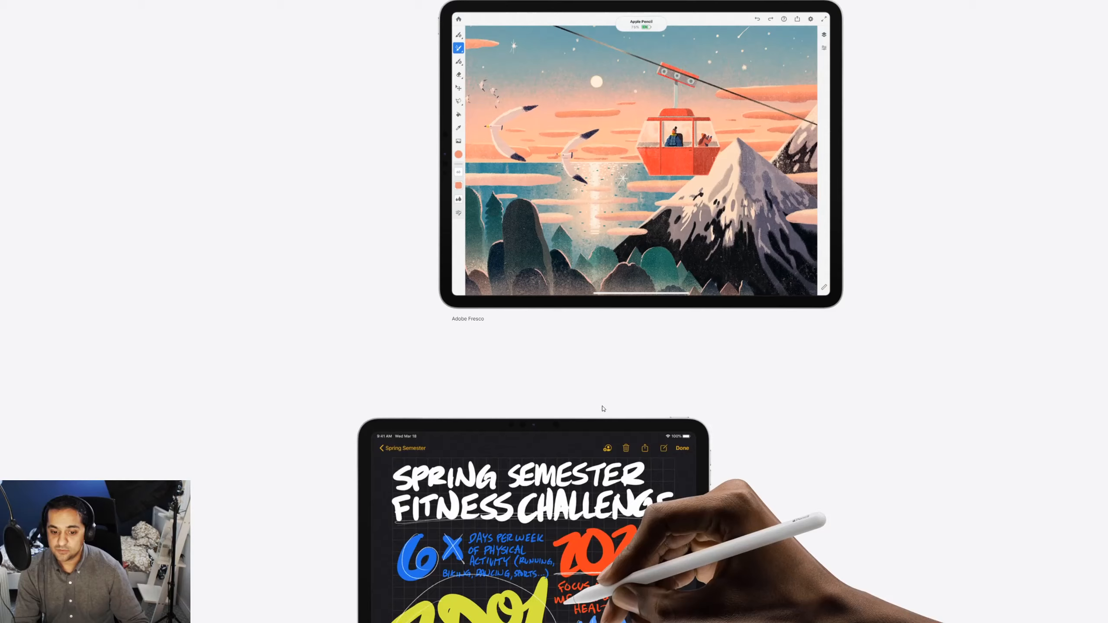
{"action": "scroll", "scroll_direction": "down", "scroll_amount": 3}
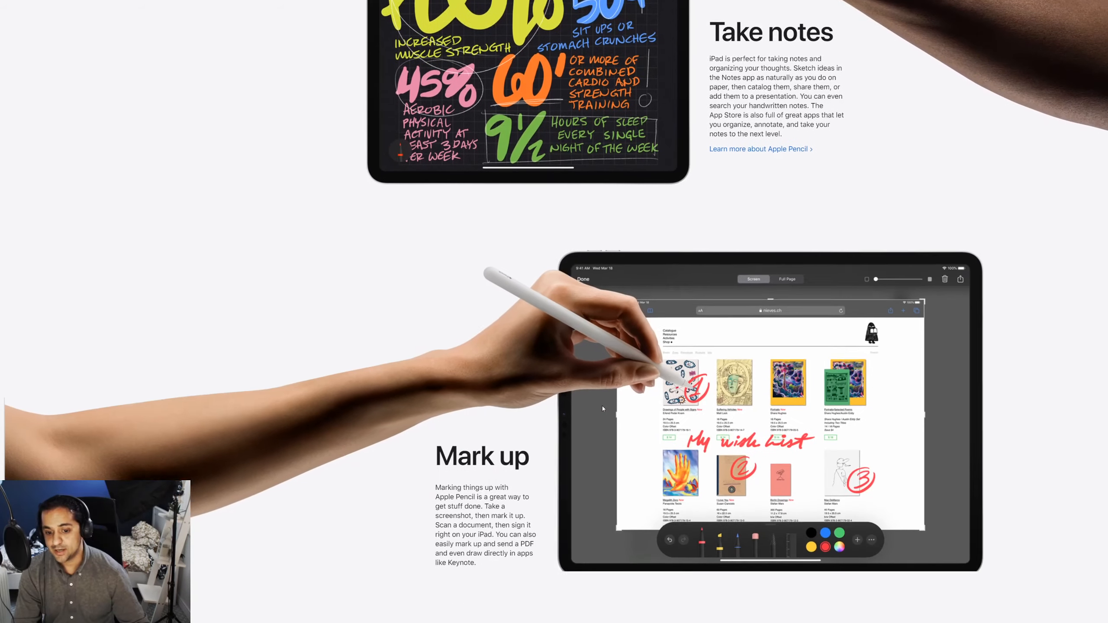
{"action": "scroll", "scroll_direction": "down", "scroll_amount": 3}
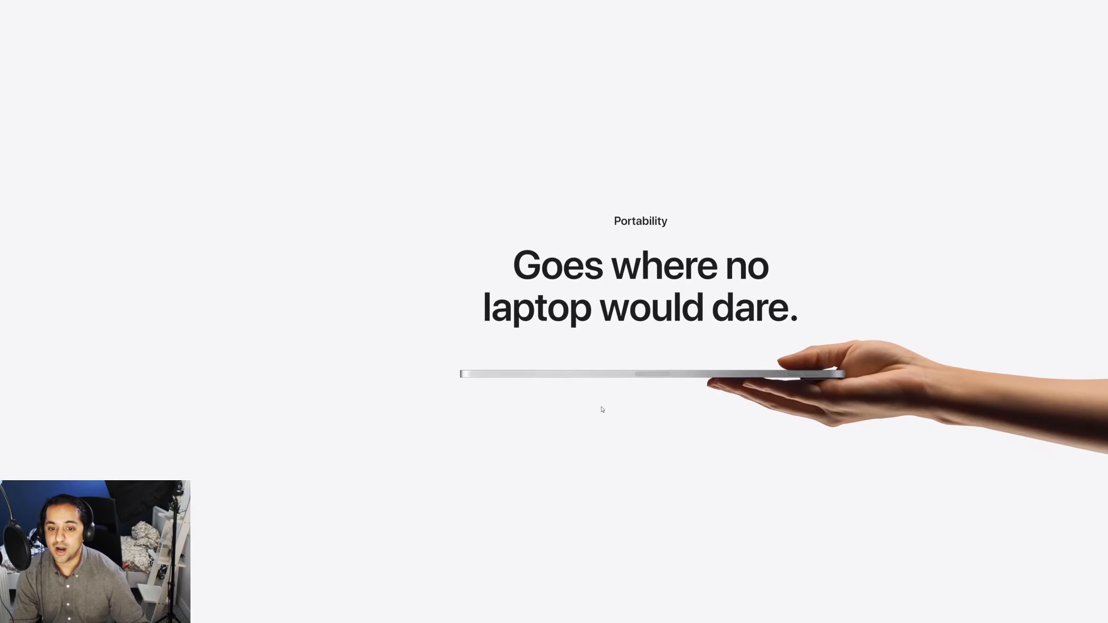
{"action": "scroll", "scroll_direction": "down", "scroll_amount": 3}
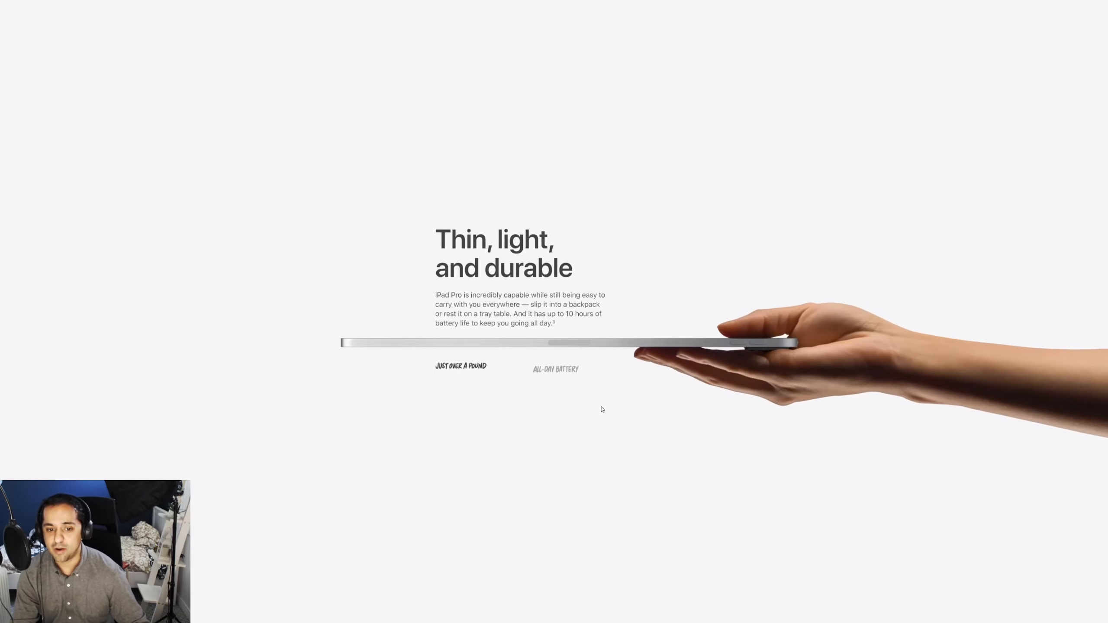
{"action": "scroll", "scroll_direction": "down", "scroll_amount": 3}
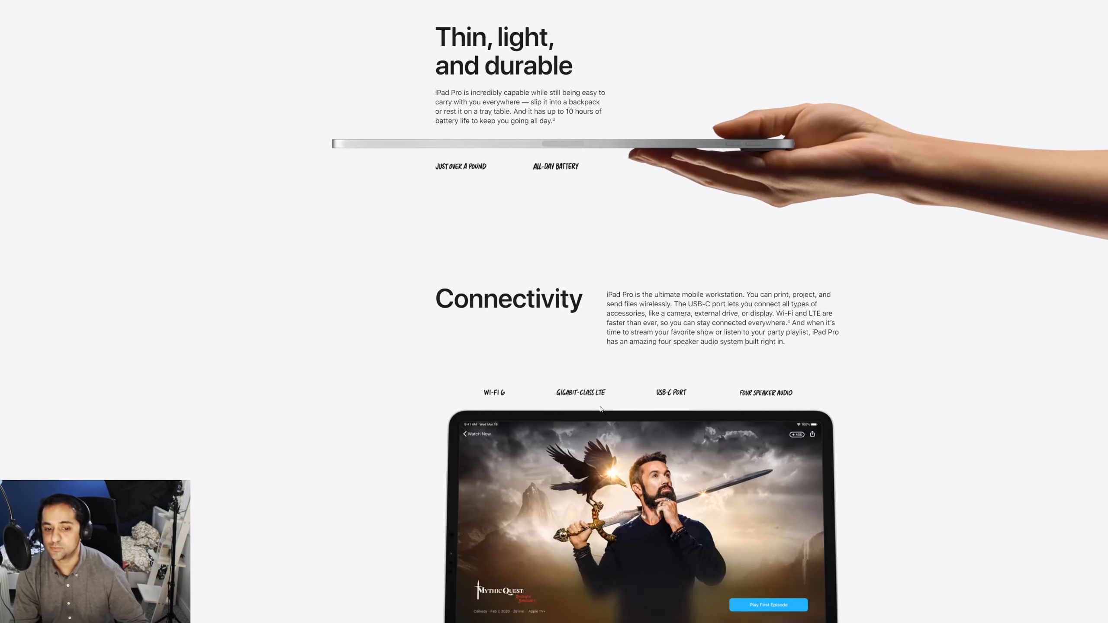
{"action": "scroll", "scroll_direction": "down", "scroll_amount": 3}
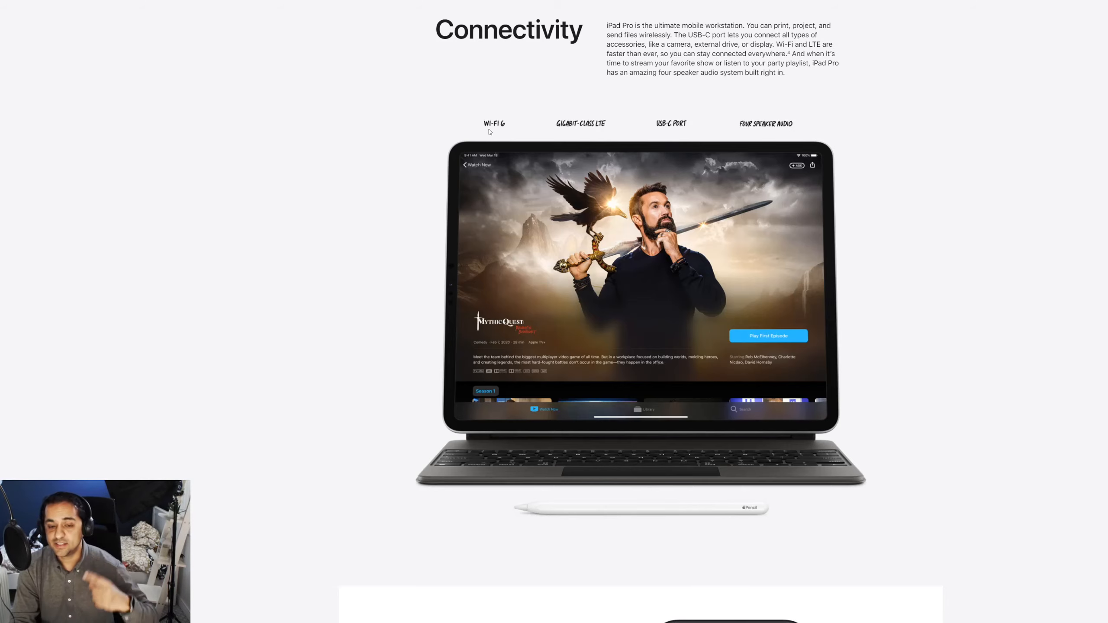
{"action": "mouse_move", "coordinate": [613, 163]}
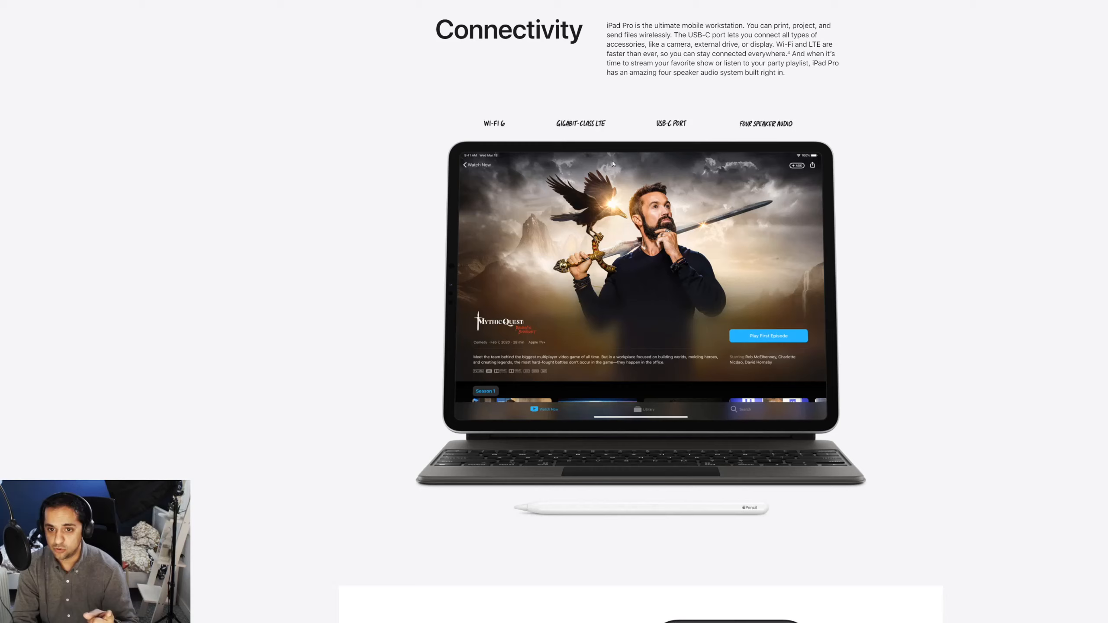
{"action": "scroll", "scroll_direction": "down", "scroll_amount": 3}
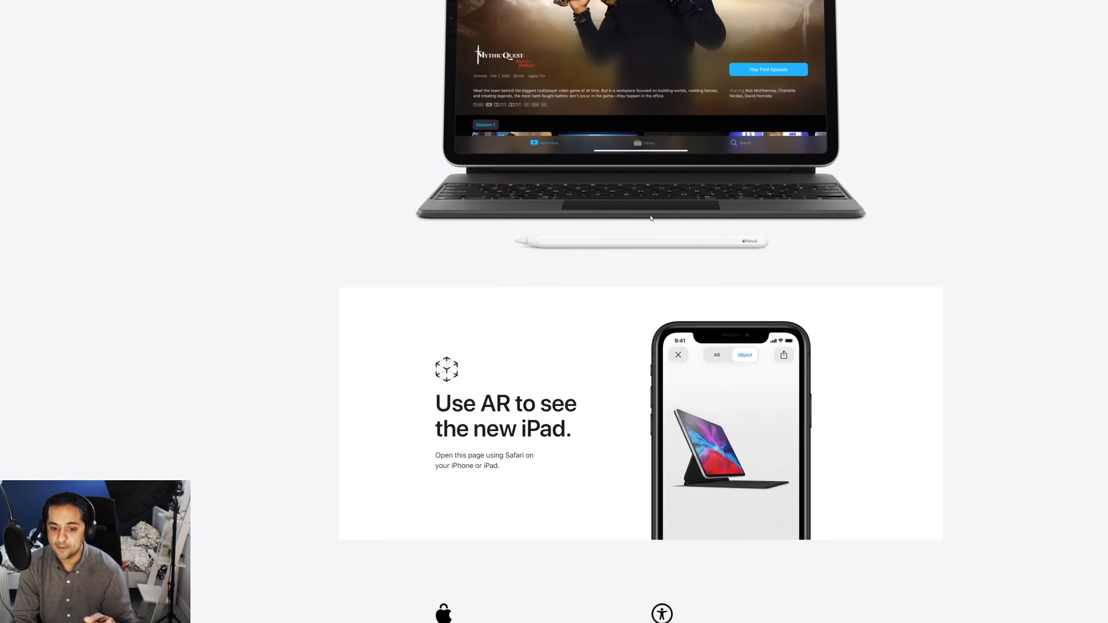
{"action": "scroll", "scroll_direction": "down", "scroll_amount": 3}
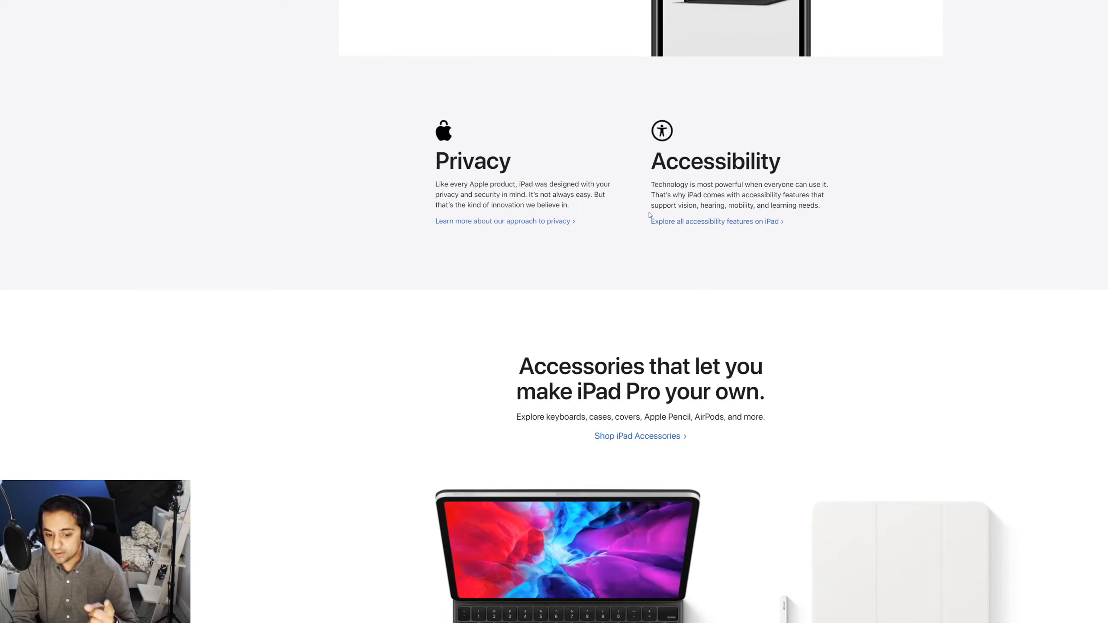
{"action": "scroll", "scroll_direction": "down", "scroll_amount": 3}
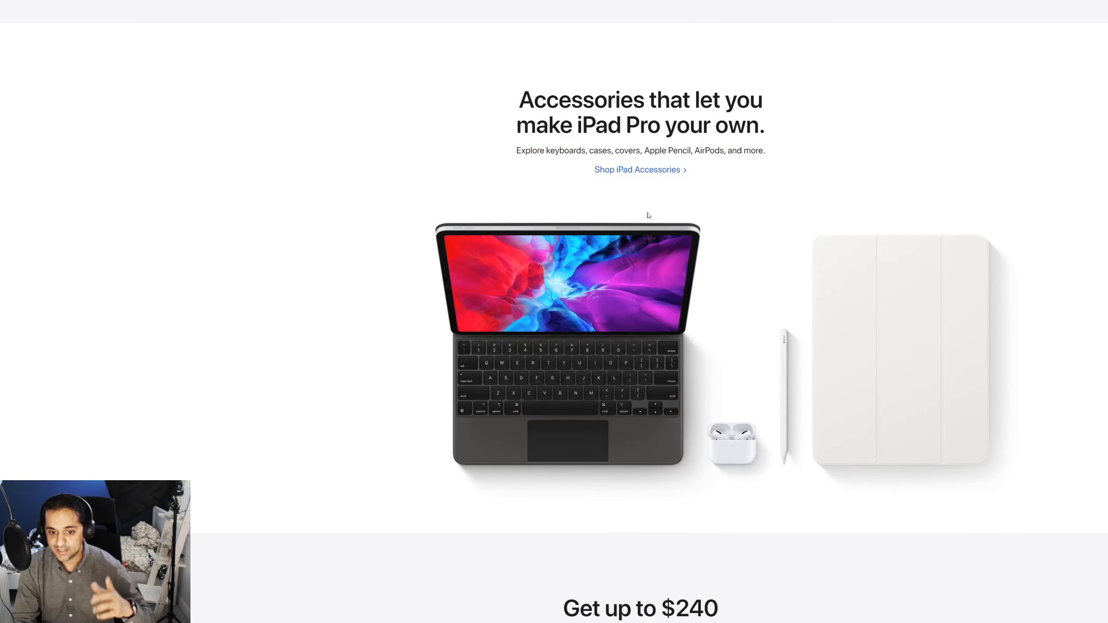
{"action": "scroll", "scroll_direction": "down", "scroll_amount": 3}
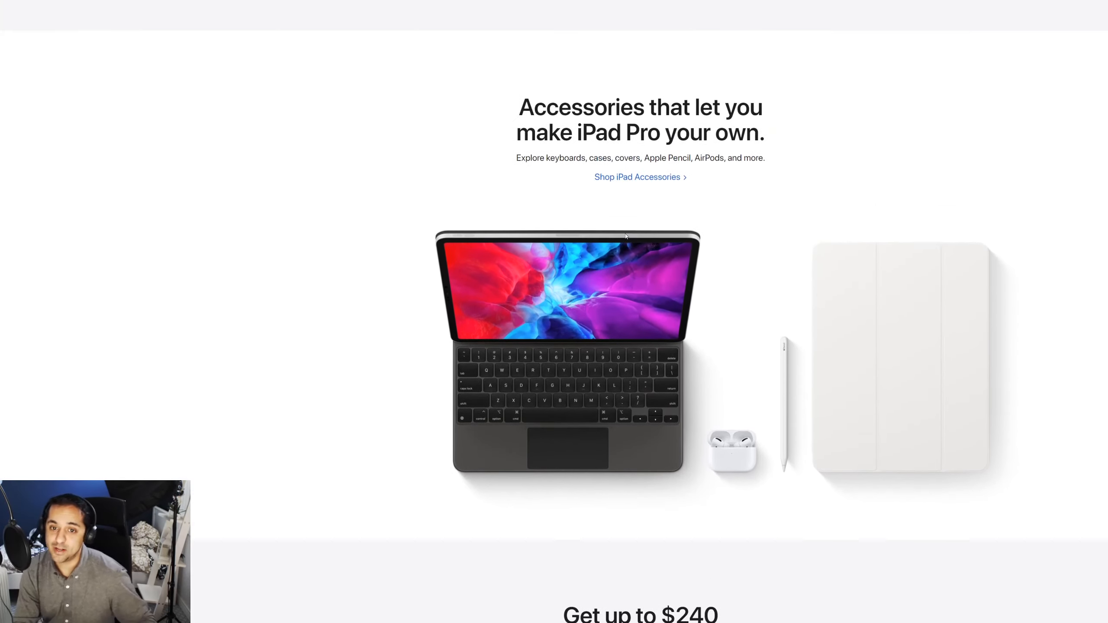
{"action": "scroll", "scroll_direction": "down", "scroll_amount": 3}
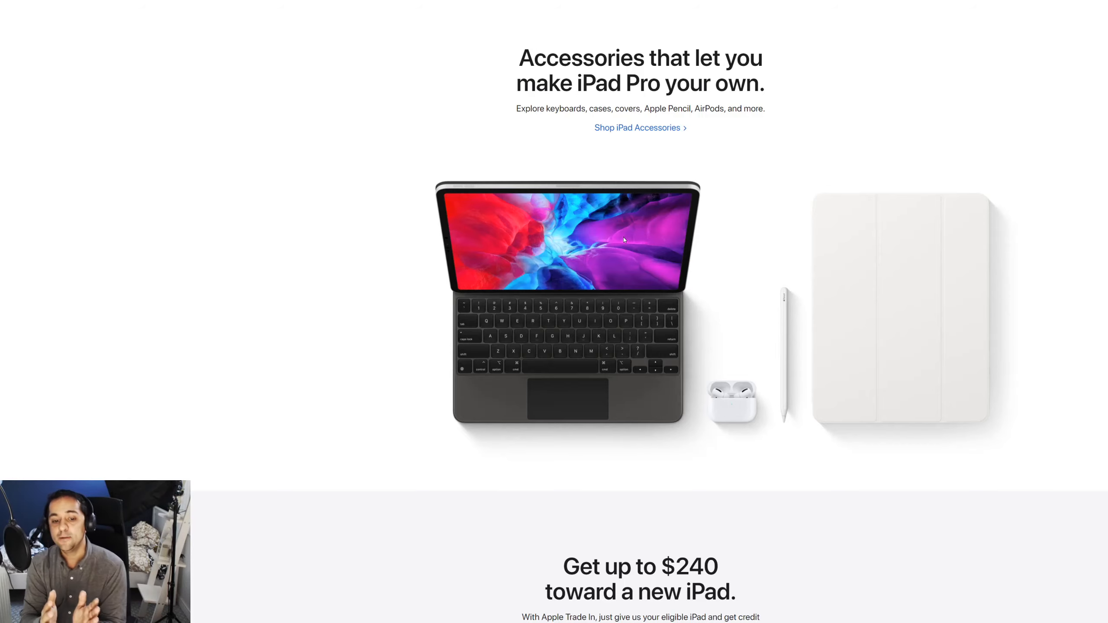
{"action": "mouse_move", "coordinate": [644, 444]}
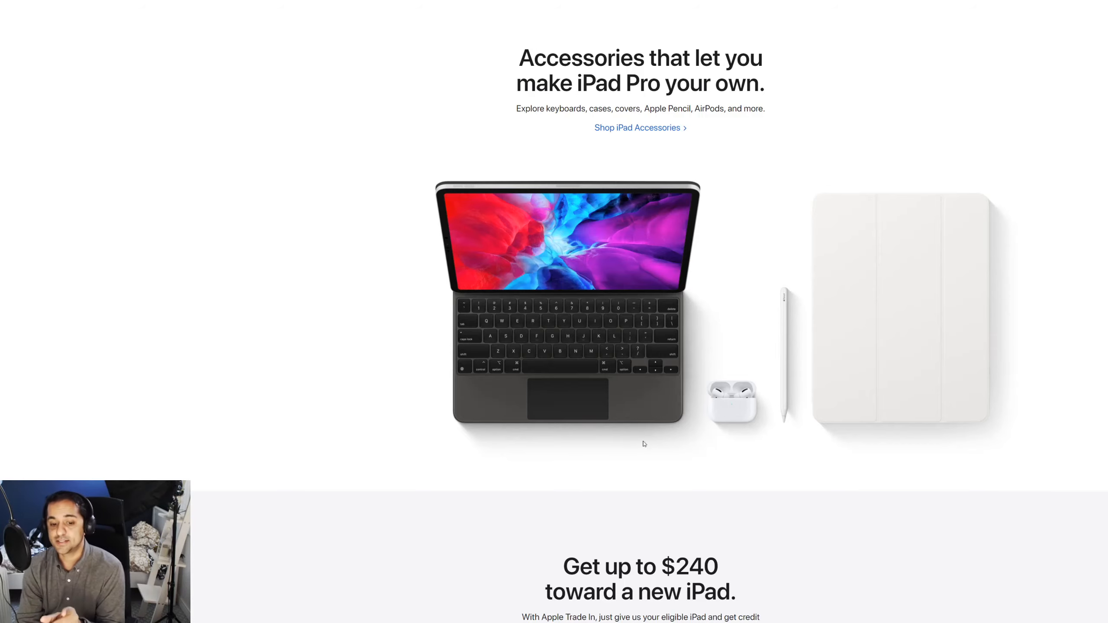
{"action": "mouse_move", "coordinate": [548, 409]}
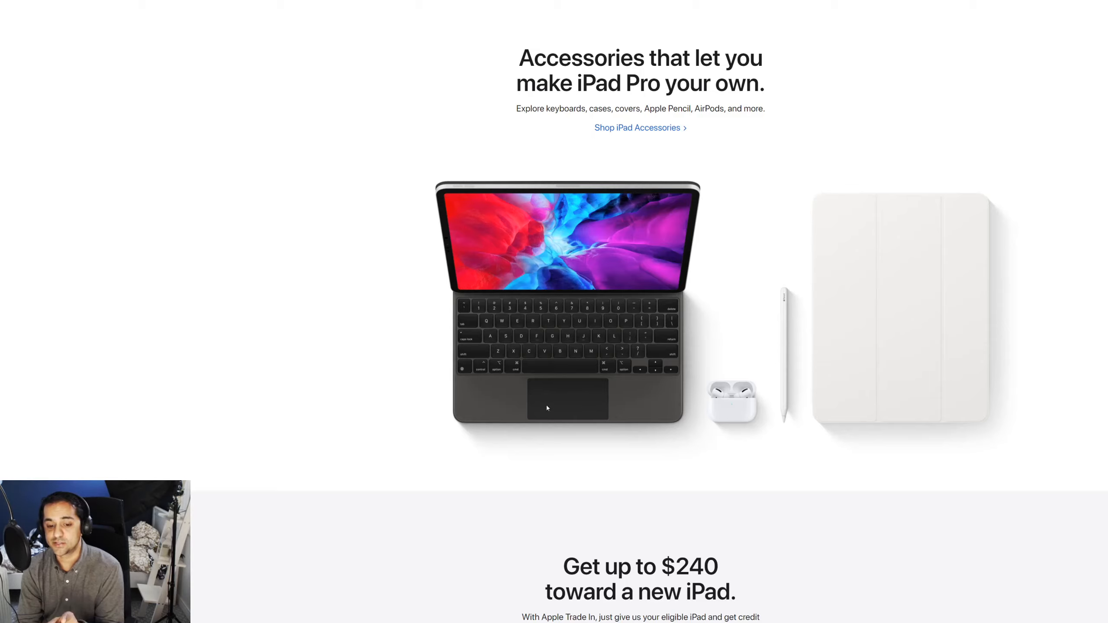
{"action": "mouse_move", "coordinate": [589, 401]}
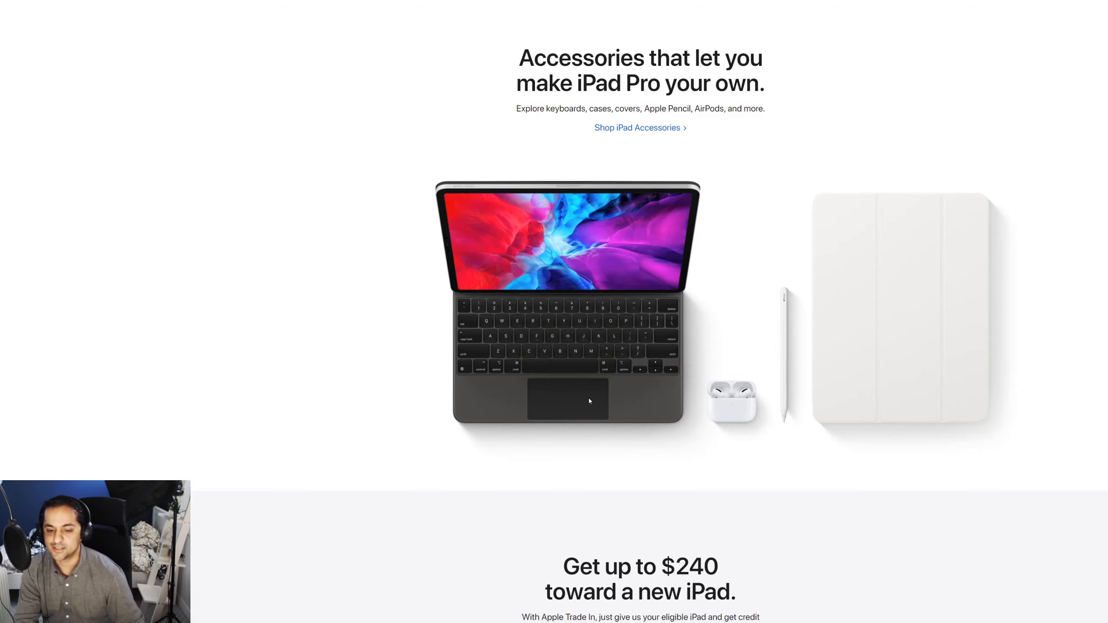
{"action": "scroll", "scroll_direction": "down", "scroll_amount": 3}
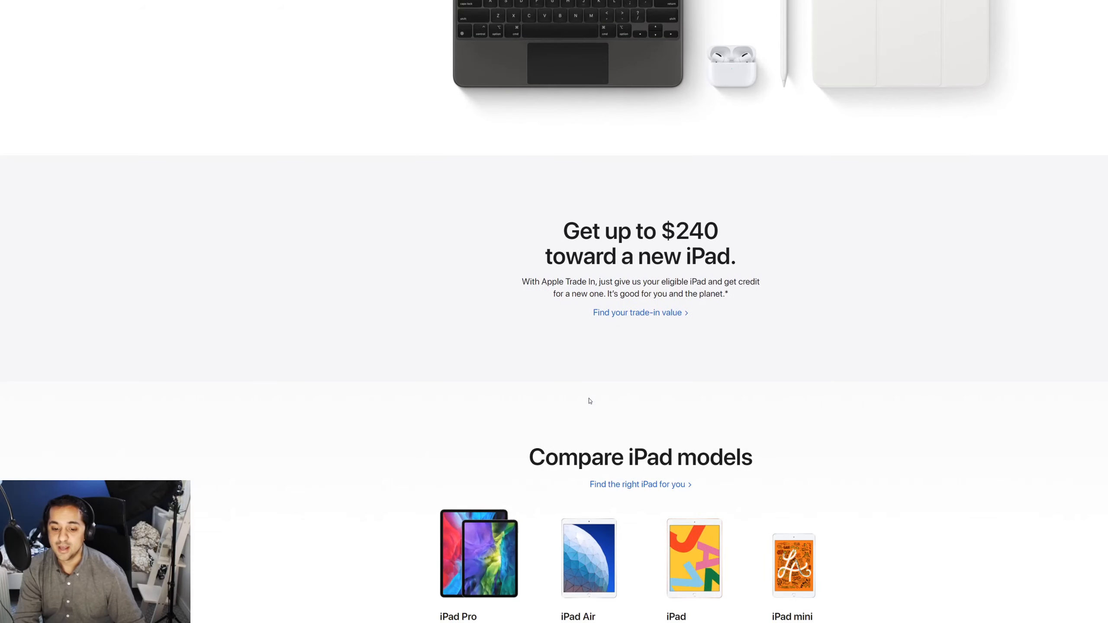
{"action": "scroll", "scroll_direction": "down", "scroll_amount": 3}
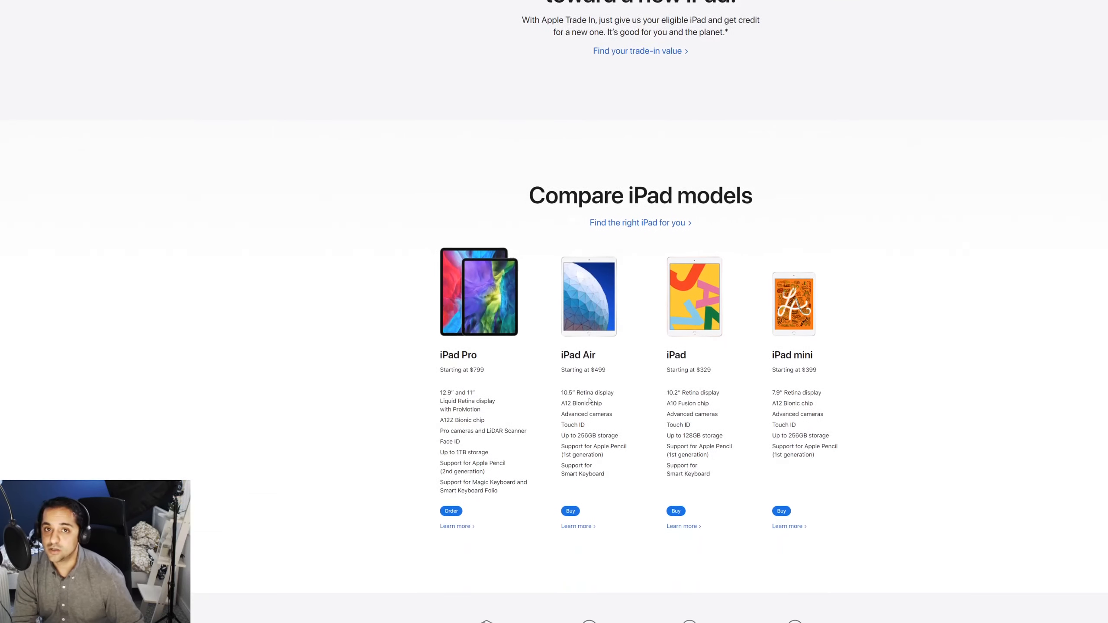
{"action": "scroll", "scroll_direction": "up", "scroll_amount": 3}
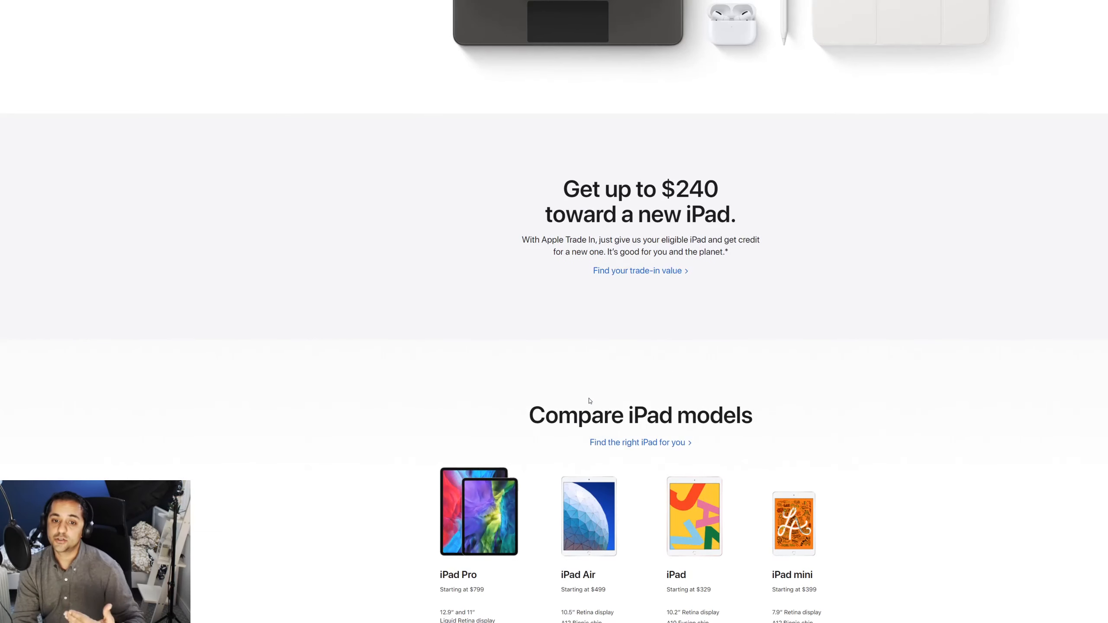